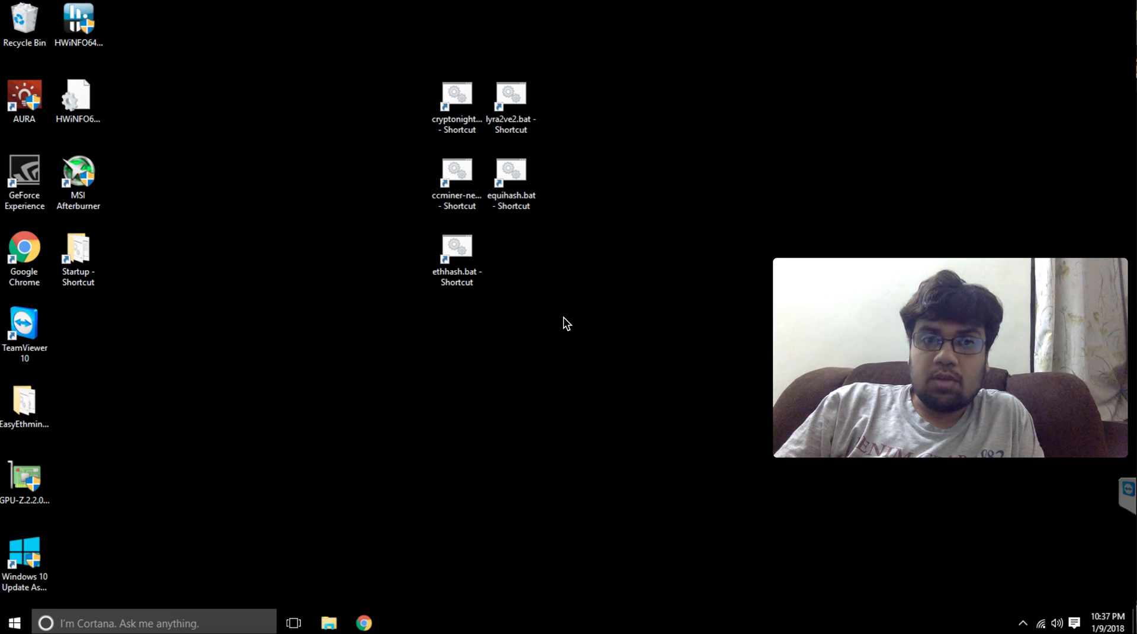
mouse_move(533, 221)
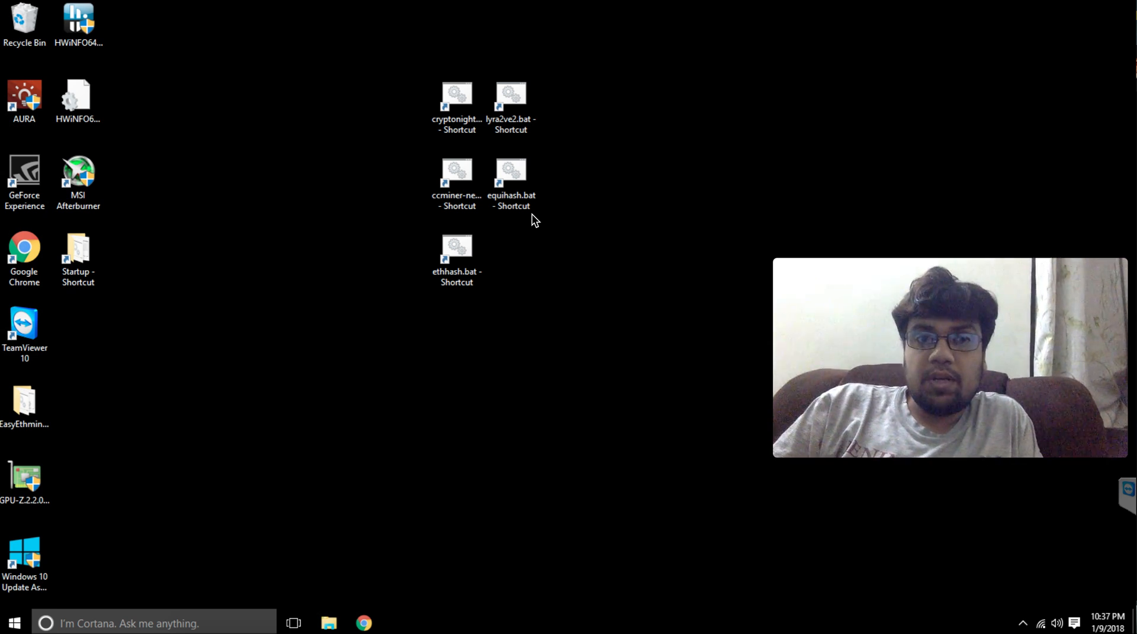
mouse_move(468, 213)
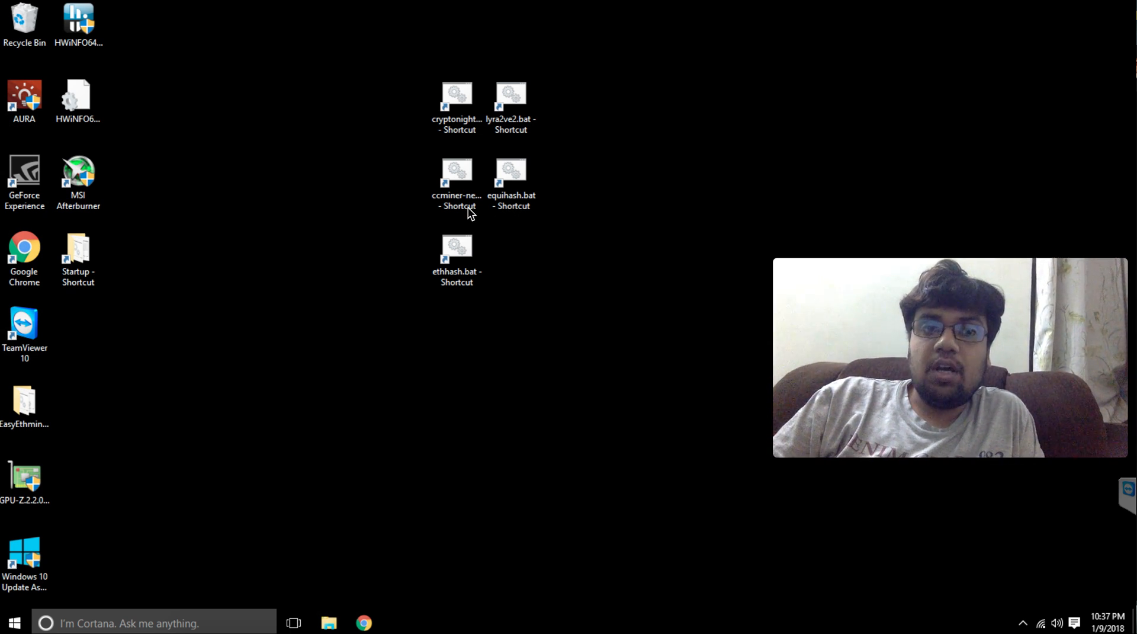
mouse_move(456, 274)
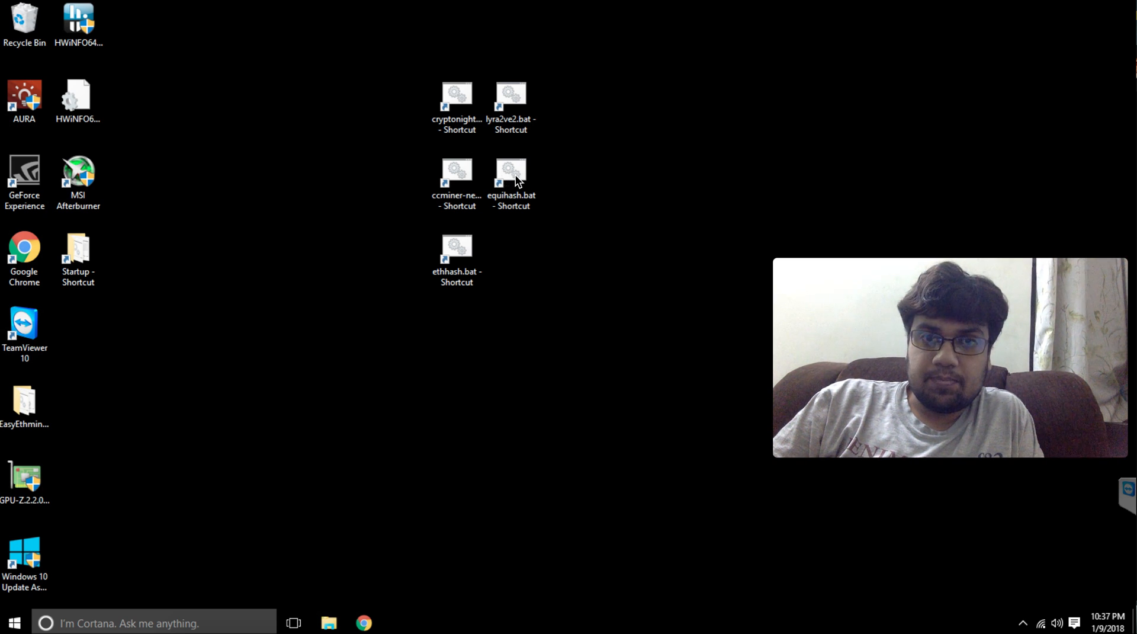
Step: Launch the equihash.bat shortcut to start EWBF's miner on the Asia Equihash pool
left_click(511, 173)
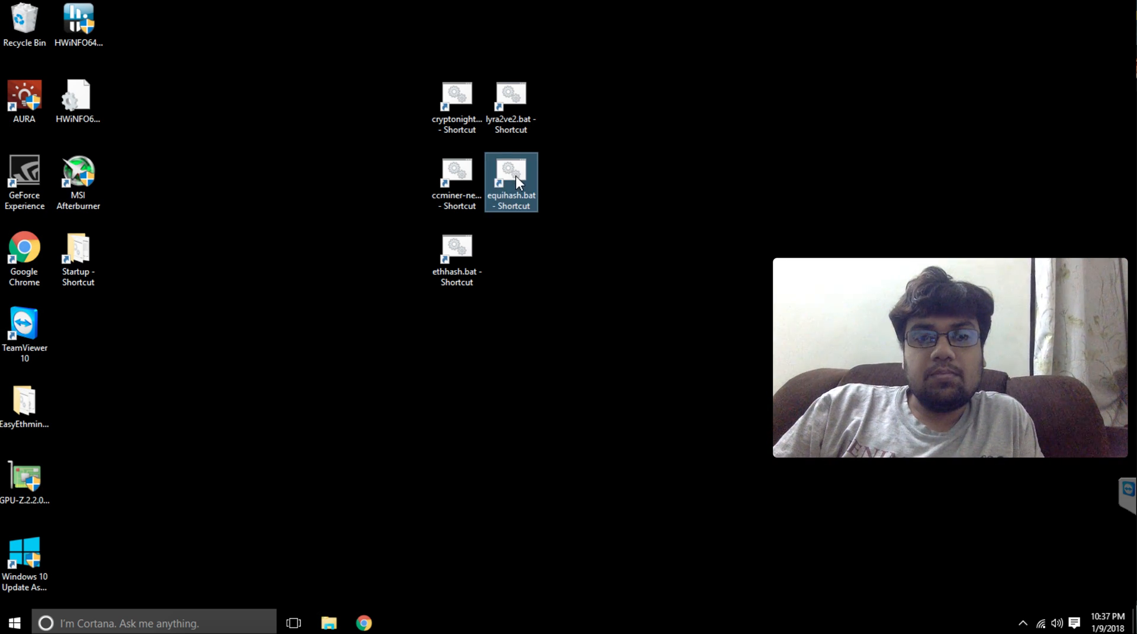
double_click(510, 181)
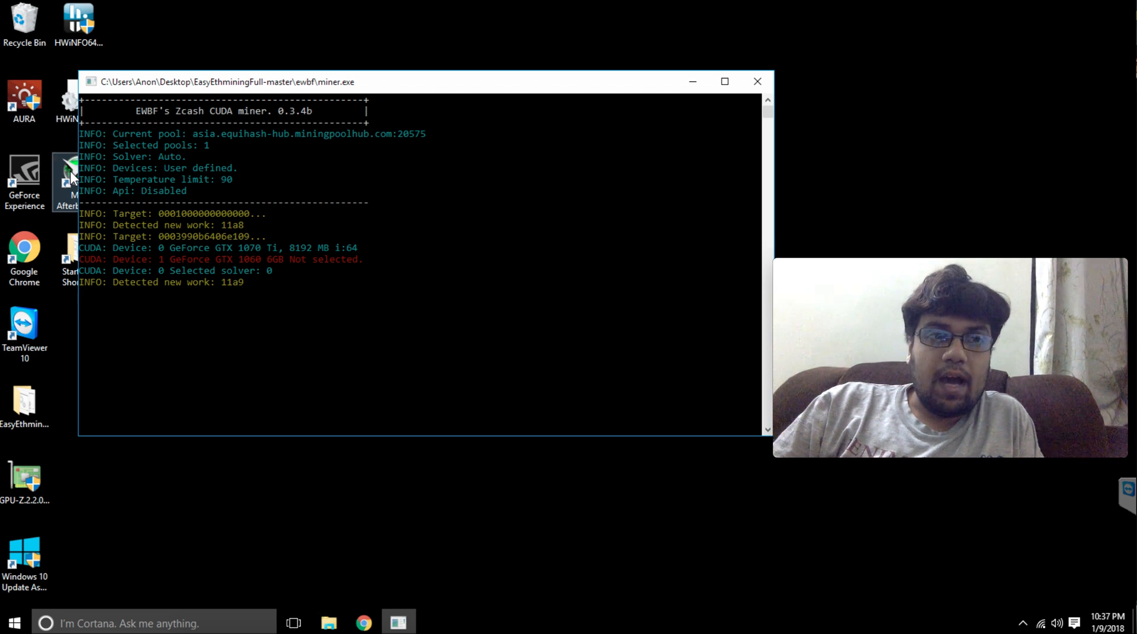
Step: Open MSI Afterburner to view the +250 core, +500 memory overclock, then minimize it
double_click(68, 174)
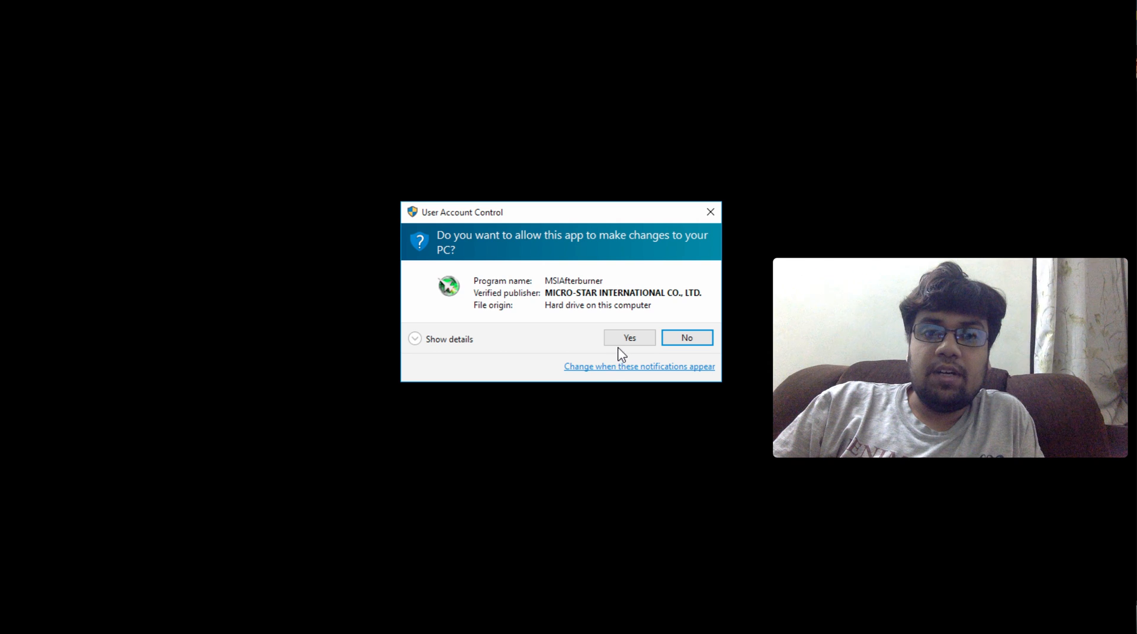
left_click(628, 337)
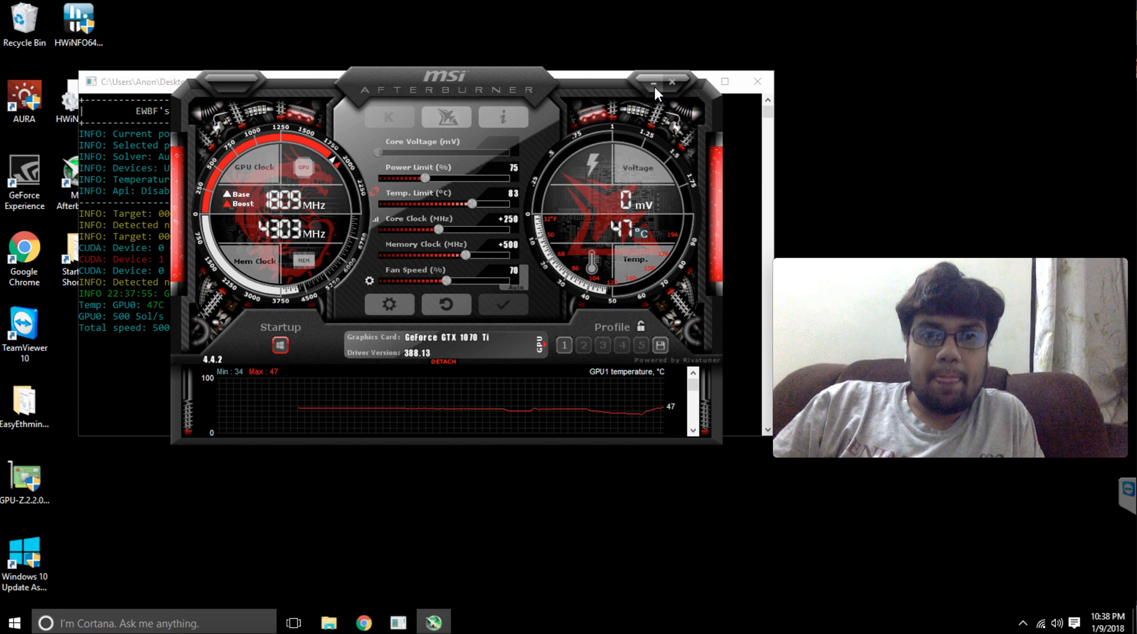
left_click(652, 81)
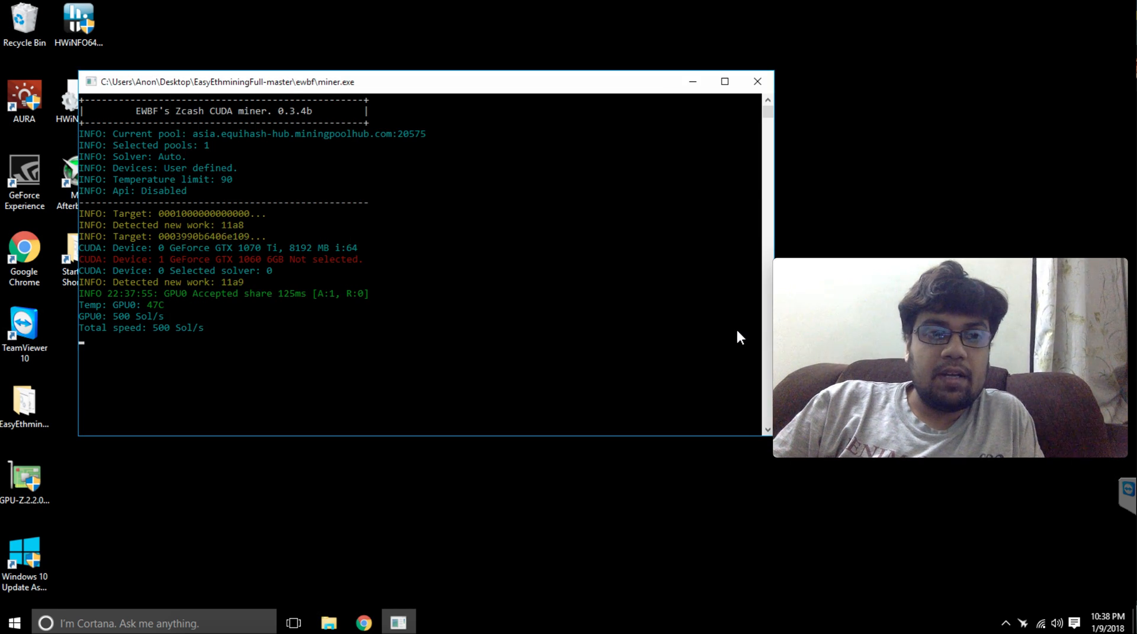
mouse_move(1034, 523)
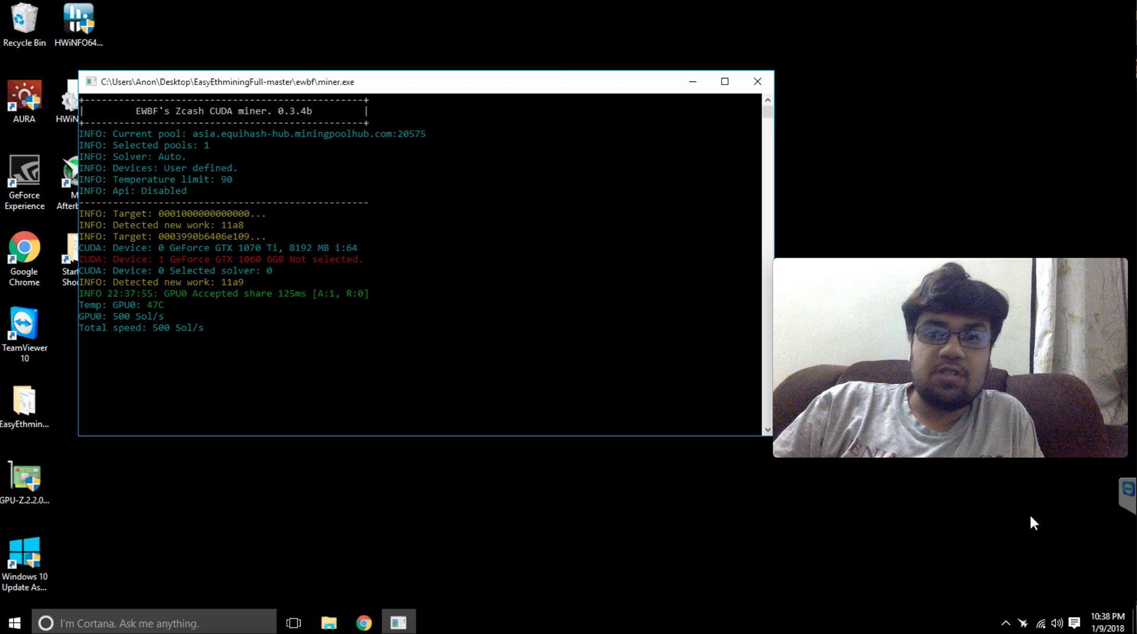
mouse_move(760, 324)
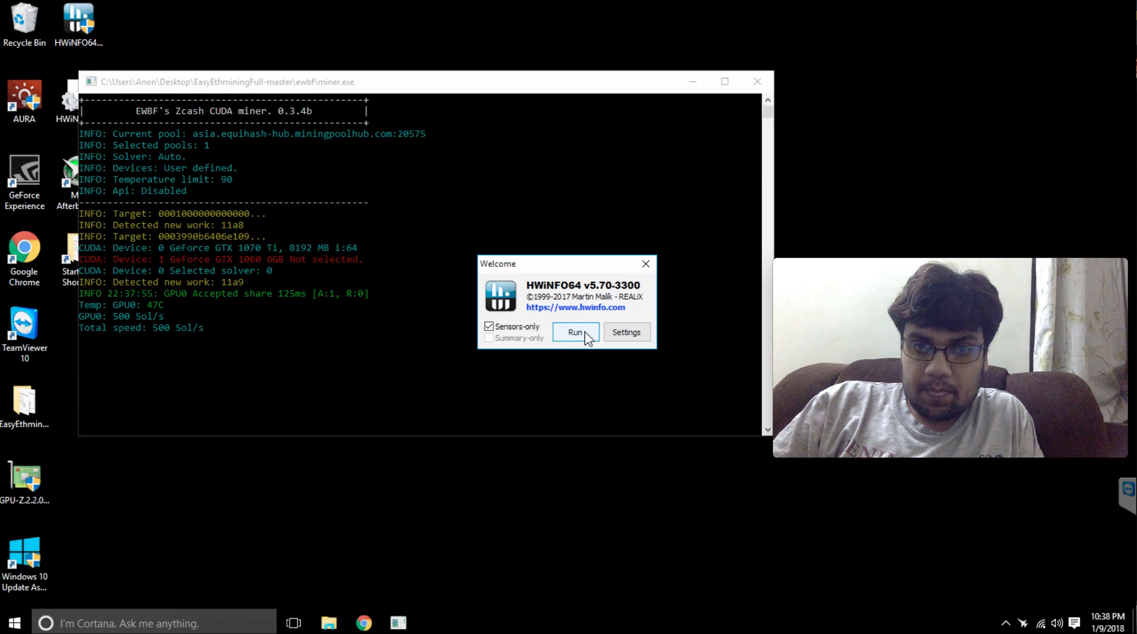
Step: Run HWiNFO64 sensors-only, close the update notice, and scroll through the sensor readings
left_click(575, 332)
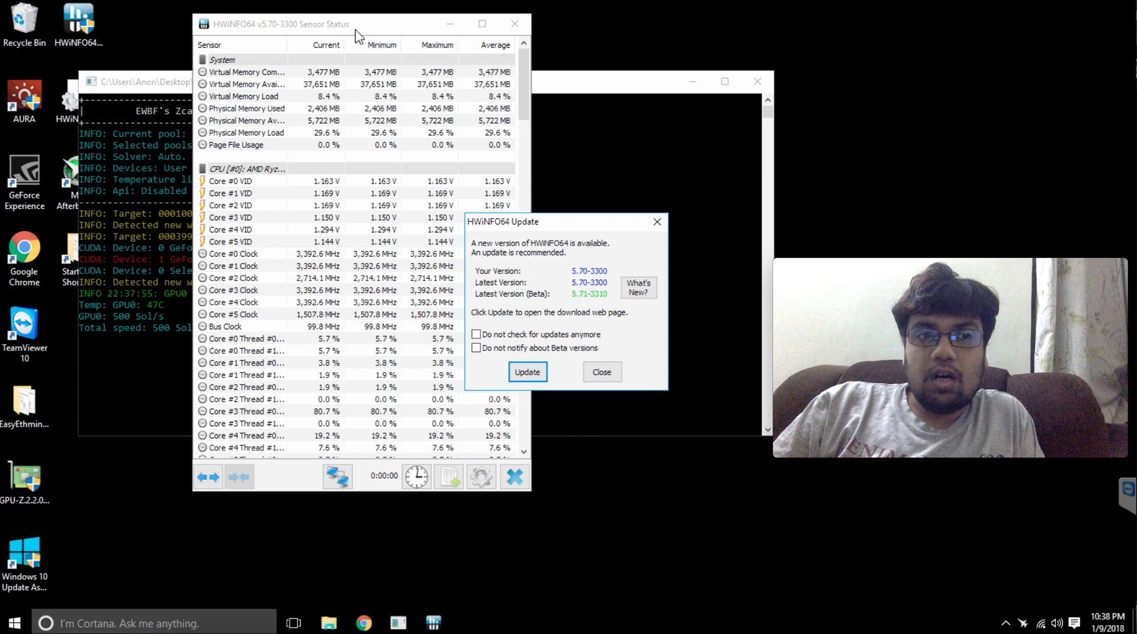
left_click(602, 371)
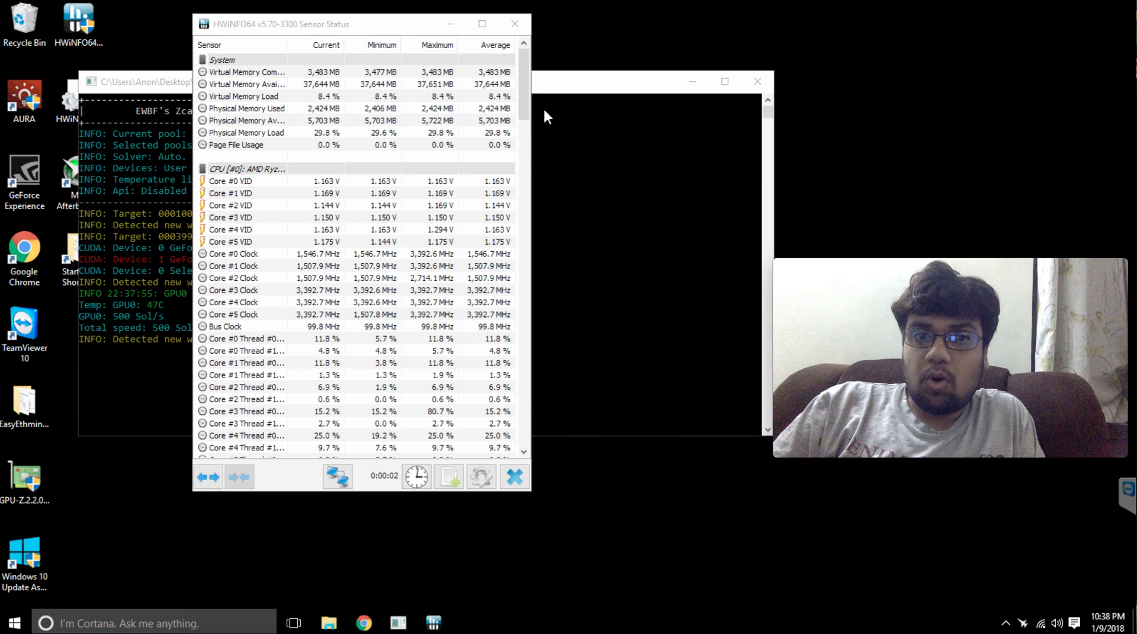
scroll("down", 3)
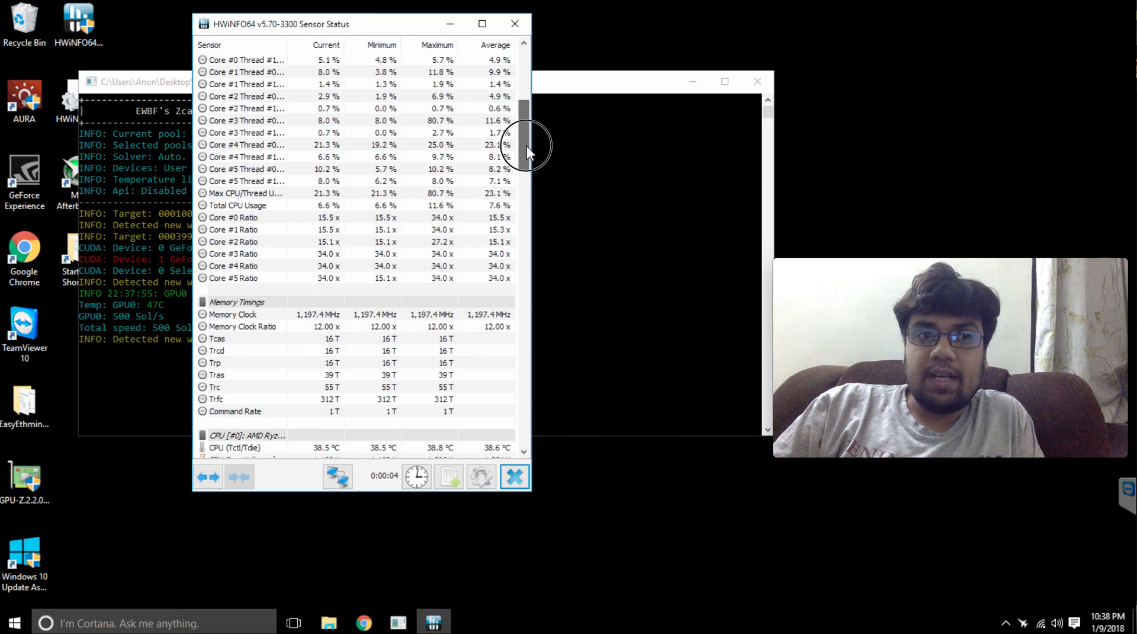
left_click_drag(526, 142, 526, 211)
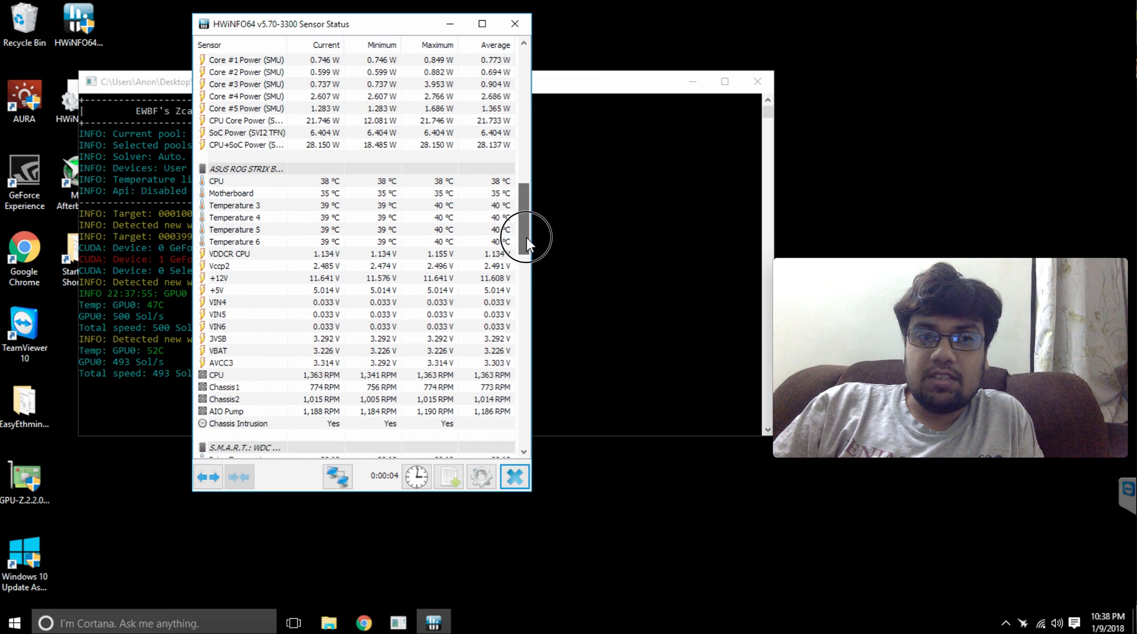
scroll("down", 3)
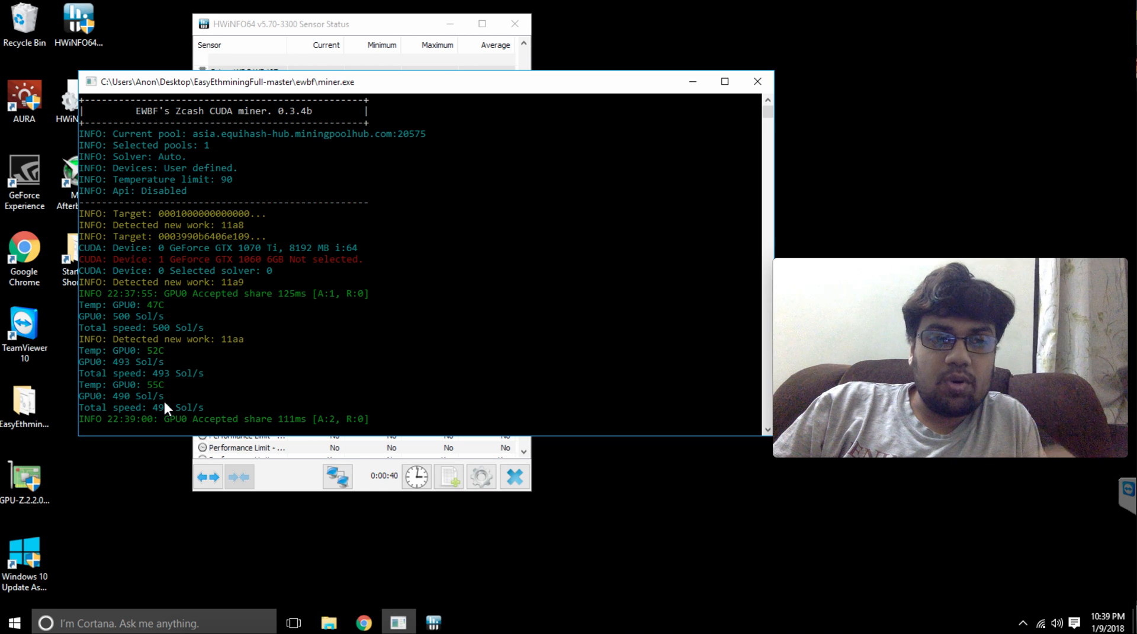
mouse_move(779, 129)
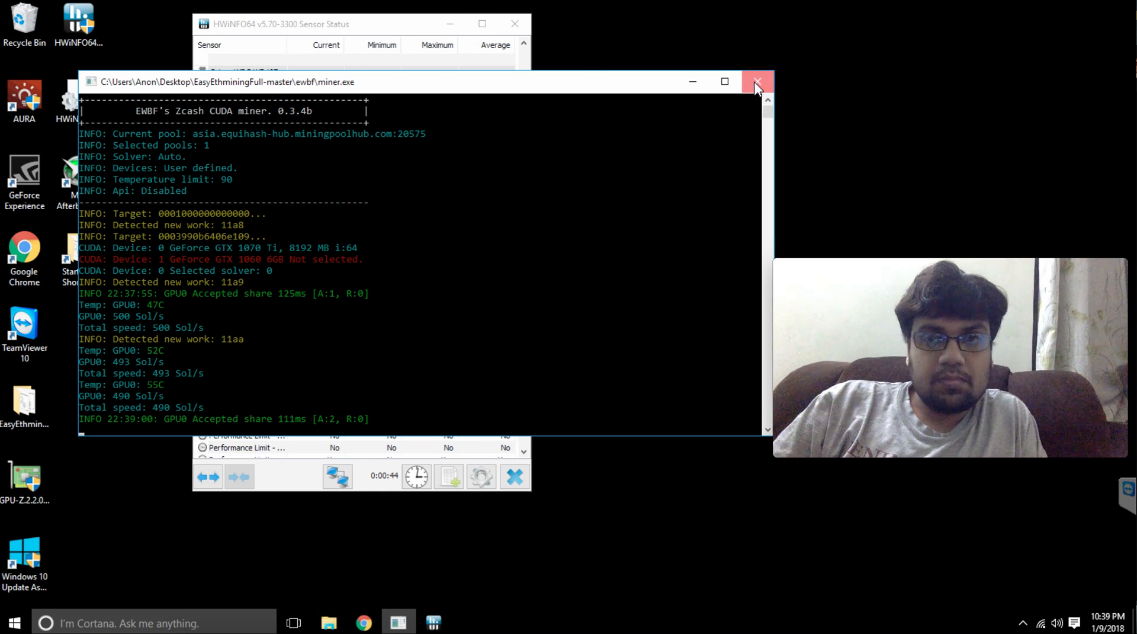
Step: Close the EWBF miner, minimize HWiNFO64, and launch the lyra2v2.bat shortcut
left_click(757, 81)
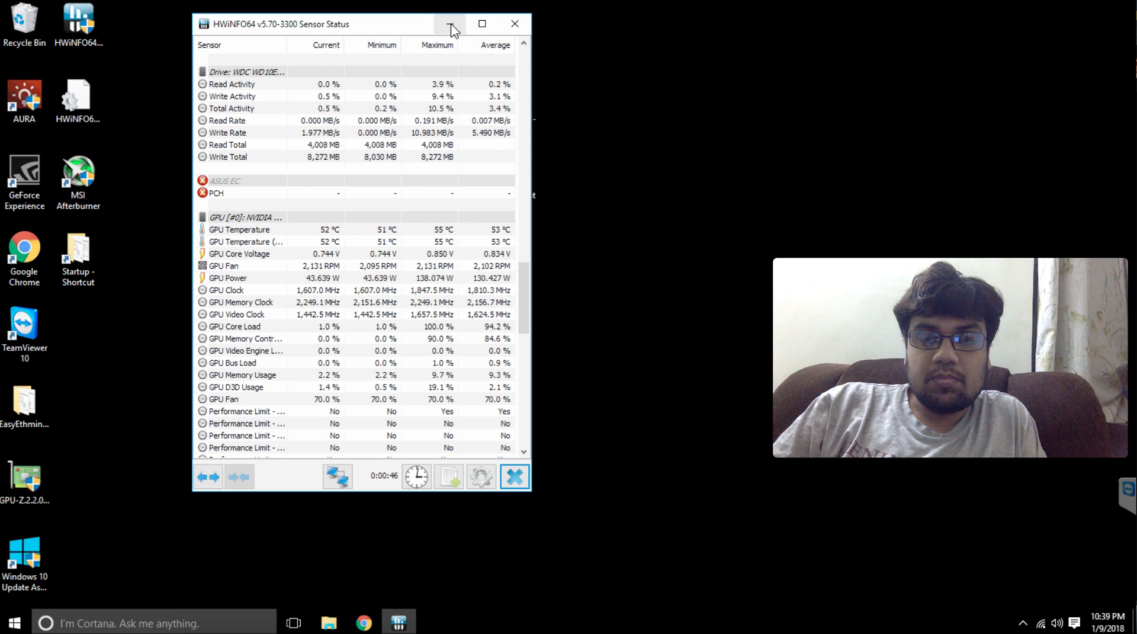
left_click(515, 24)
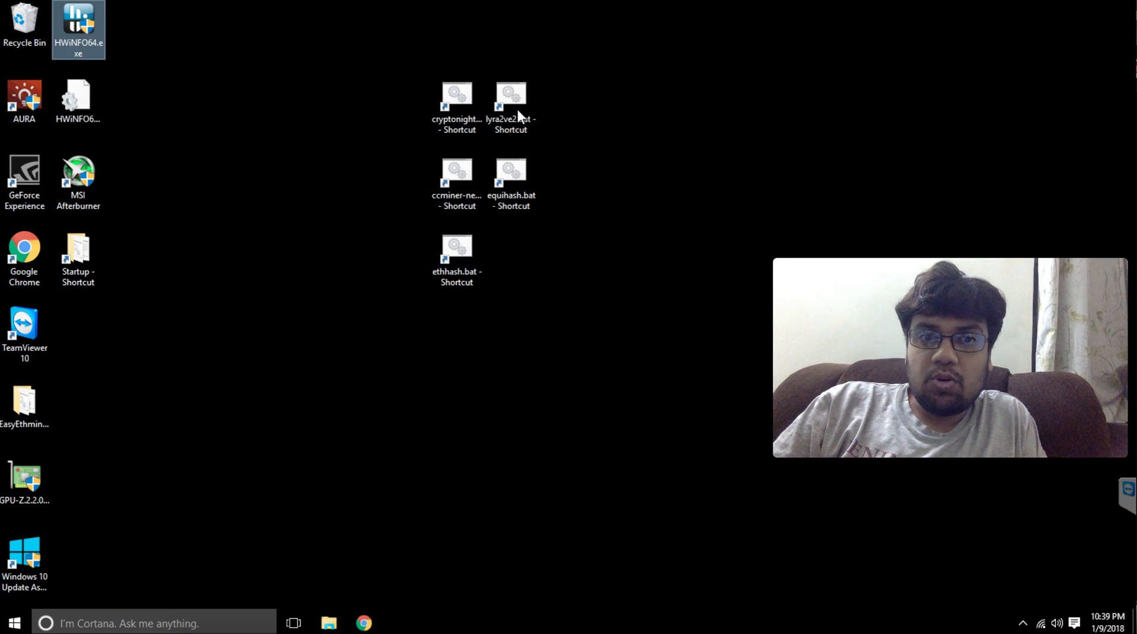
double_click(511, 102)
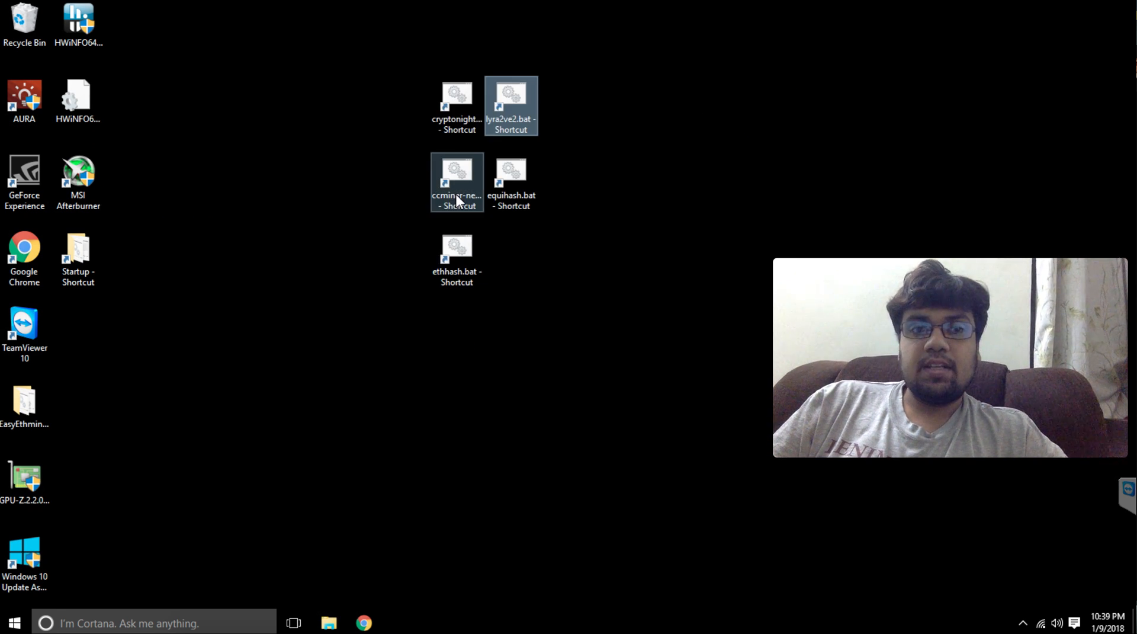
Step: Run ccminer-neo.bat until a share is accepted at 1012 kH/s, then close it
double_click(457, 181)
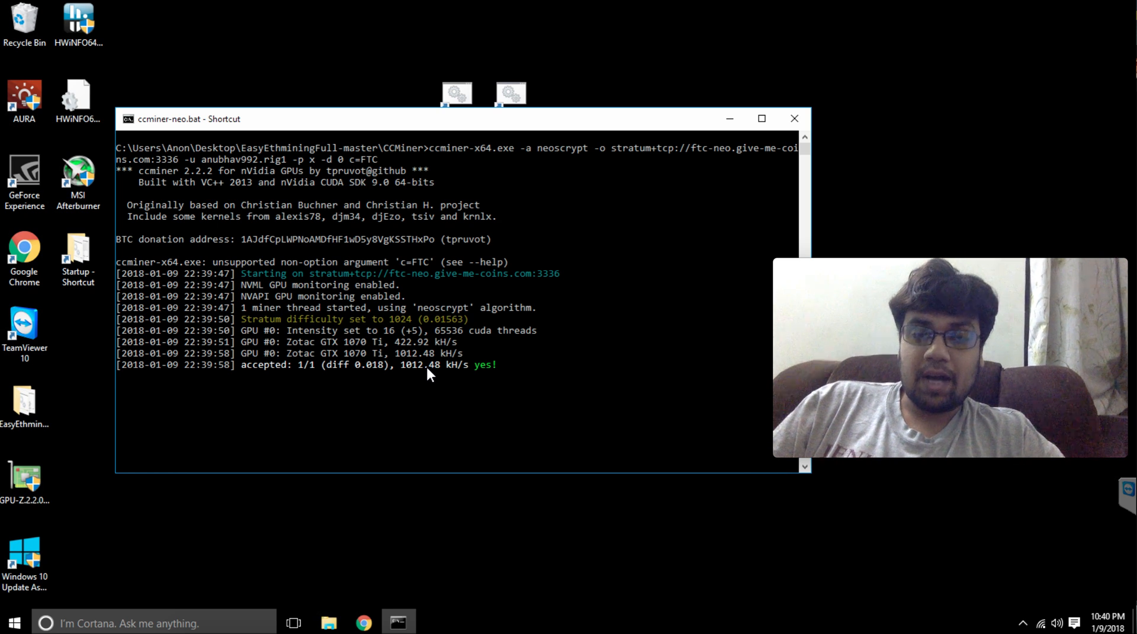
mouse_move(479, 384)
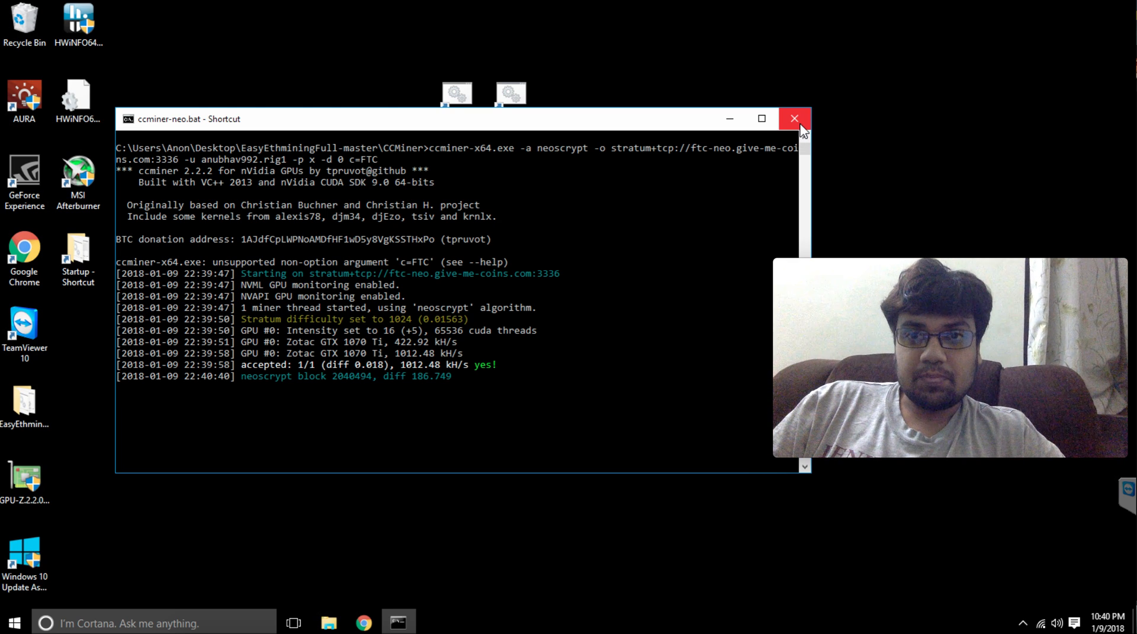
left_click(795, 119)
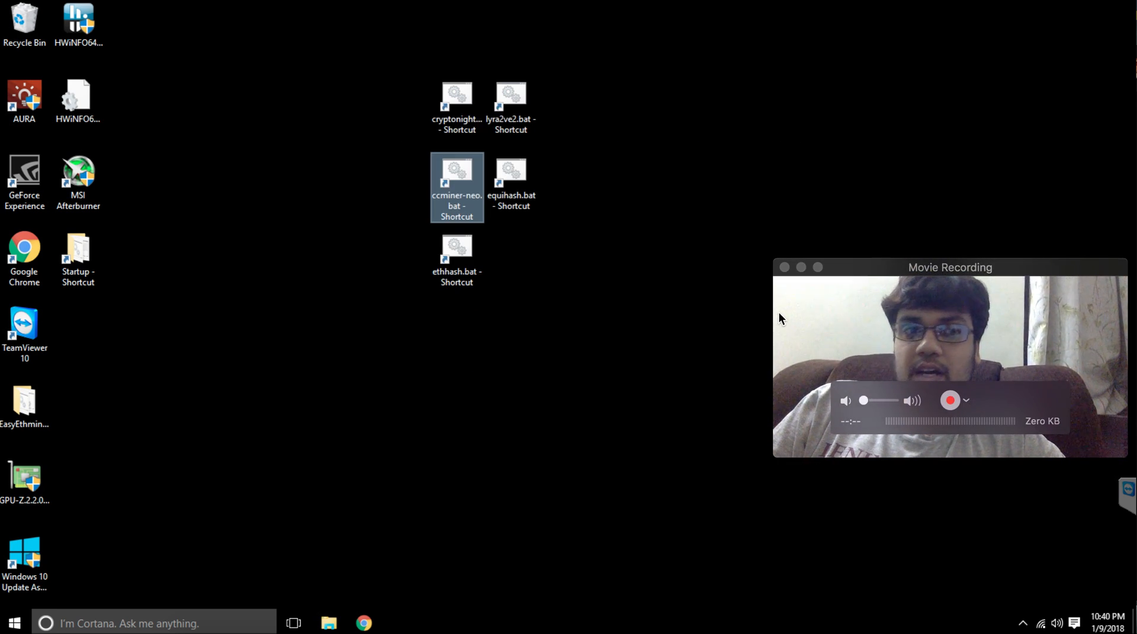